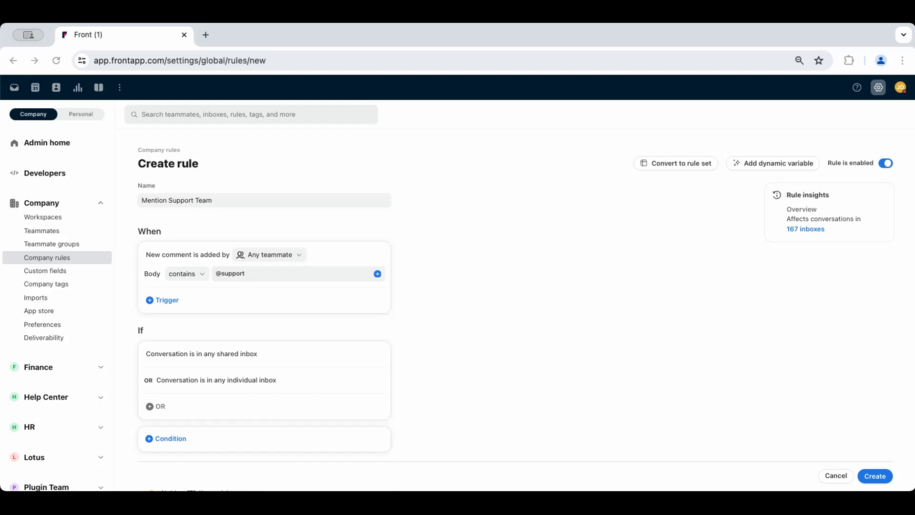
mouse_move(373, 229)
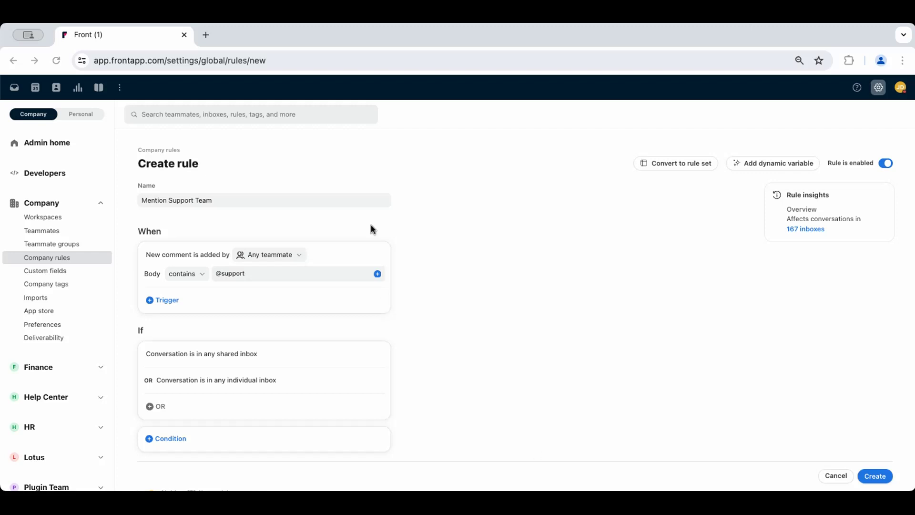
mouse_move(101, 231)
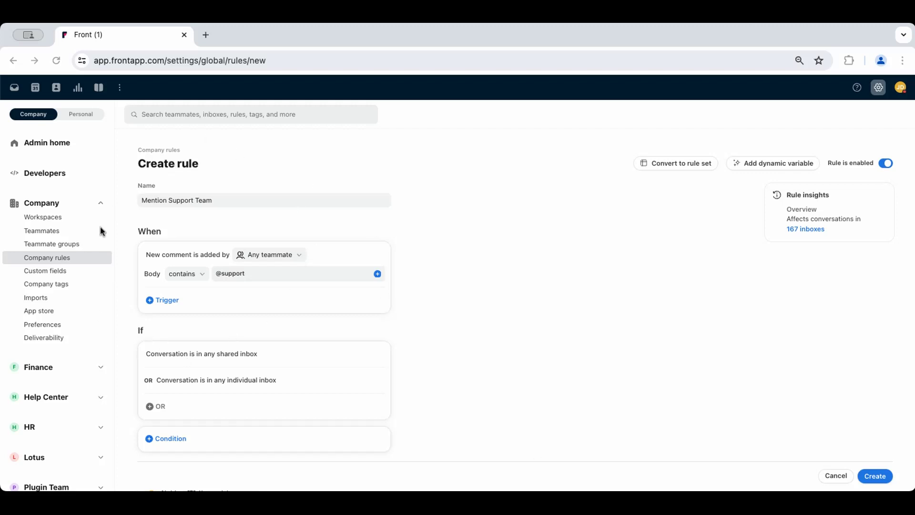
mouse_move(250, 265)
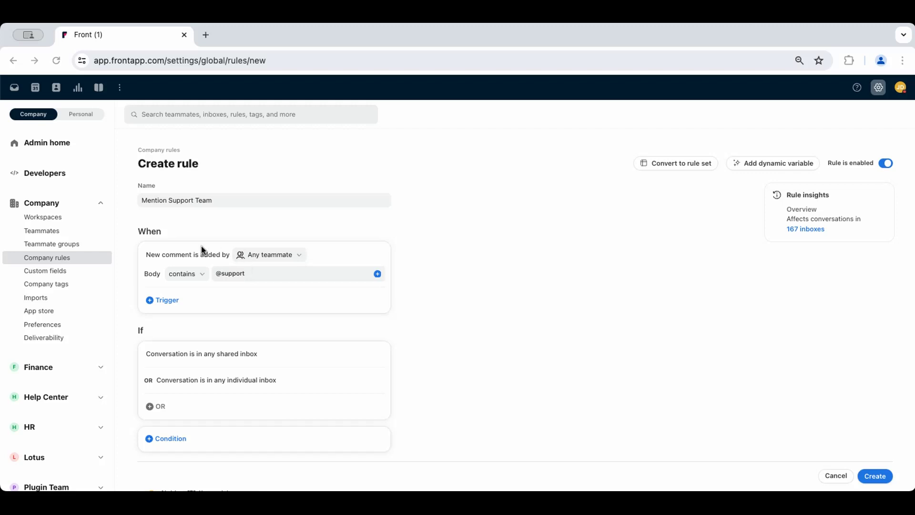
mouse_move(163, 232)
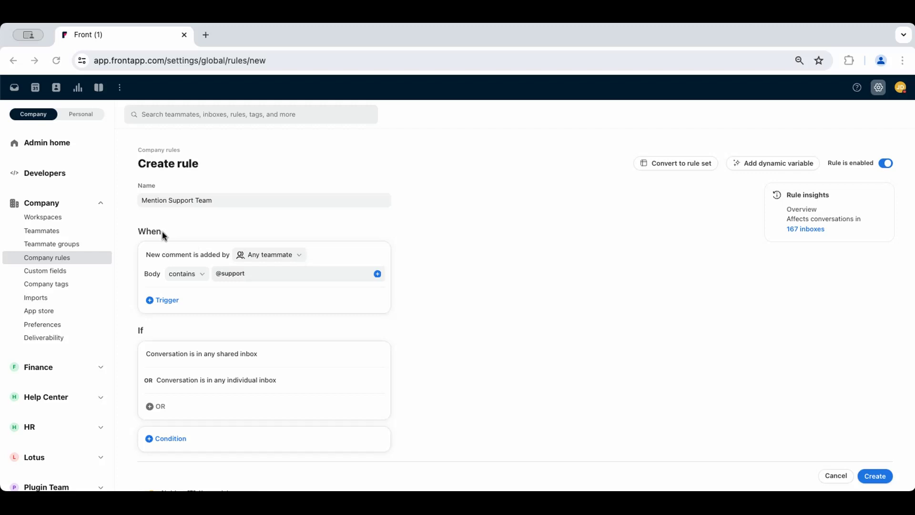
mouse_move(286, 250)
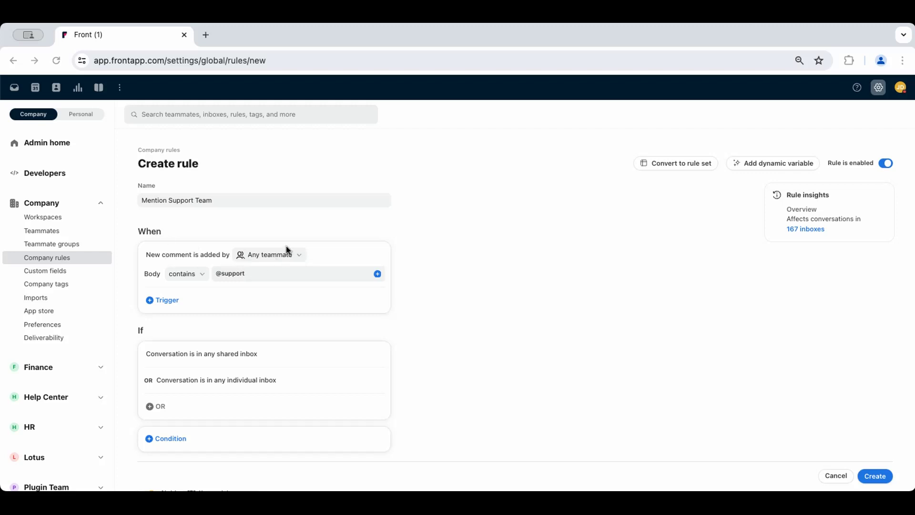
mouse_move(140, 272)
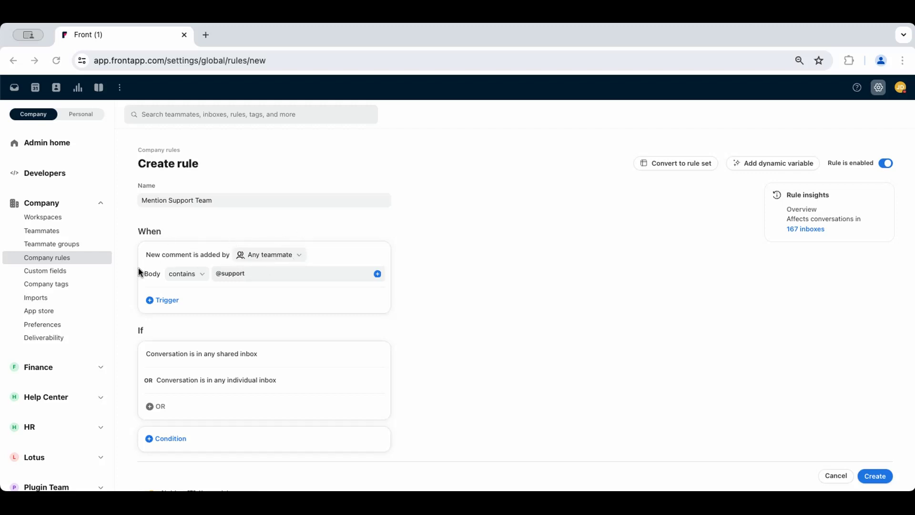
mouse_move(250, 330)
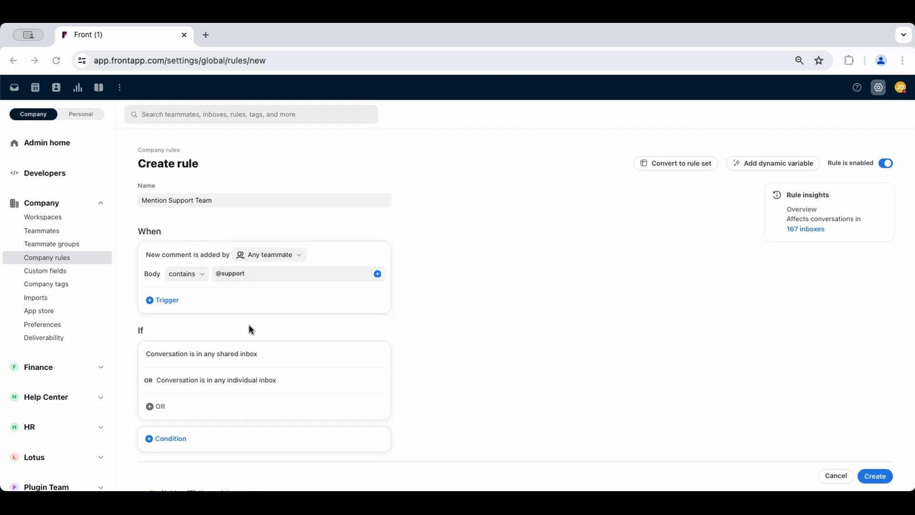
scroll("down", 3)
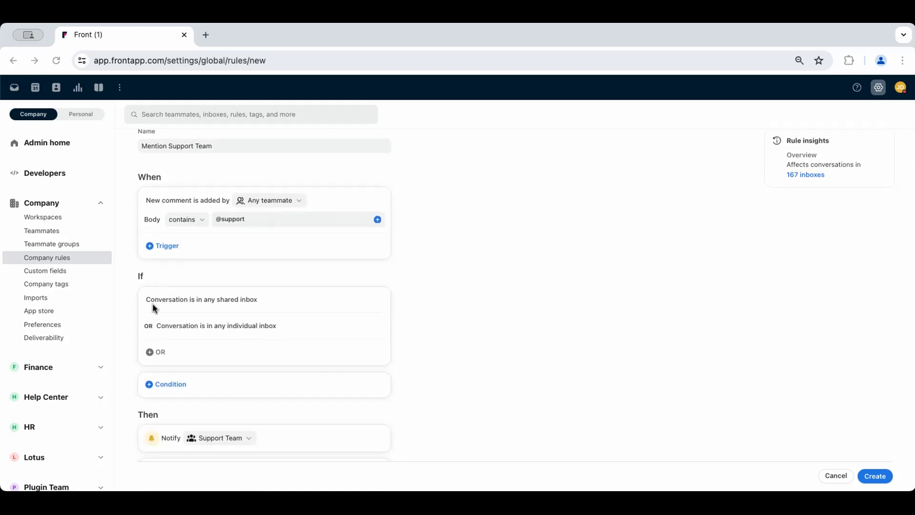
mouse_move(204, 308)
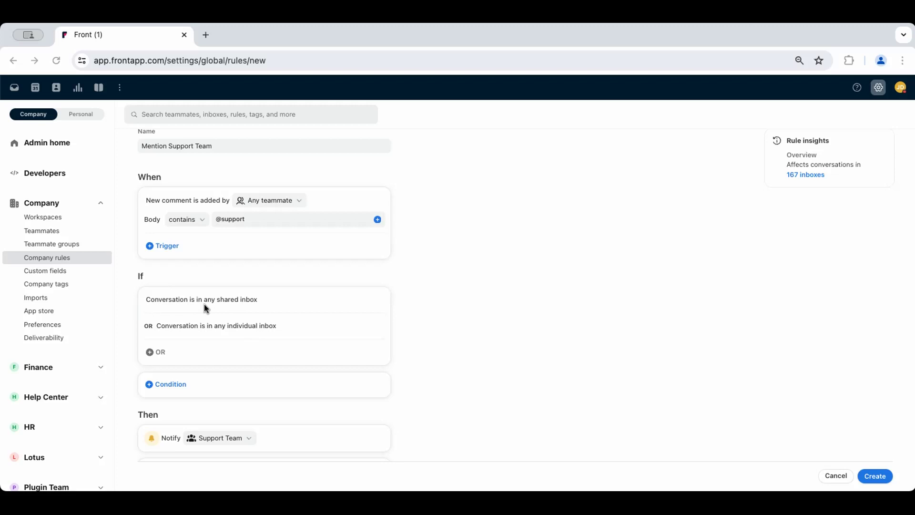
scroll("down", 3)
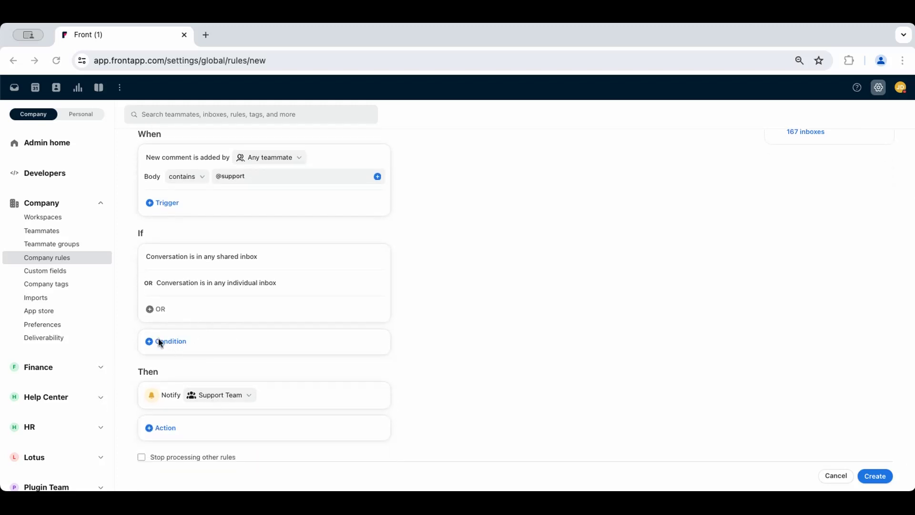
mouse_move(211, 392)
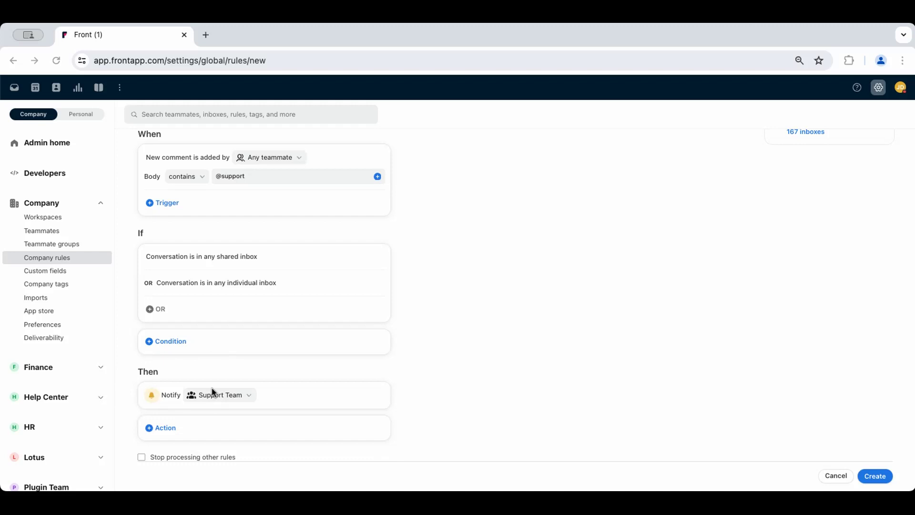
mouse_move(232, 389)
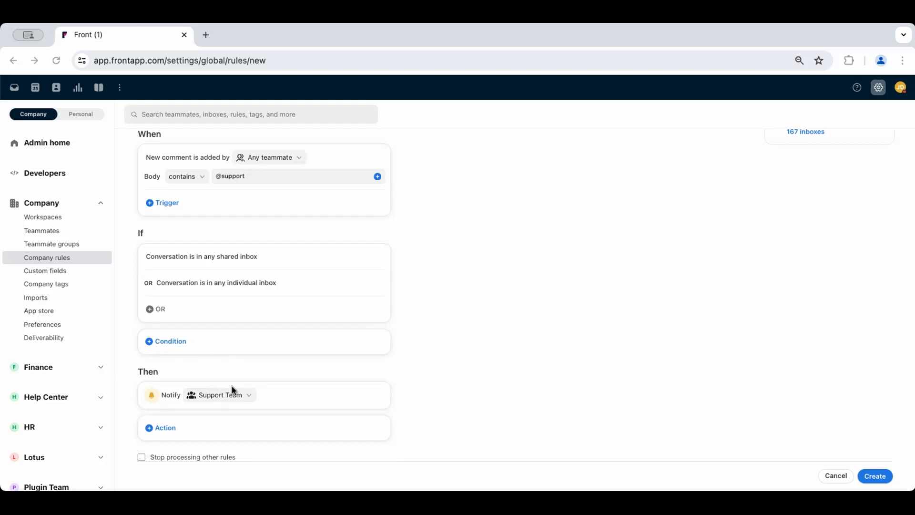
mouse_move(237, 393)
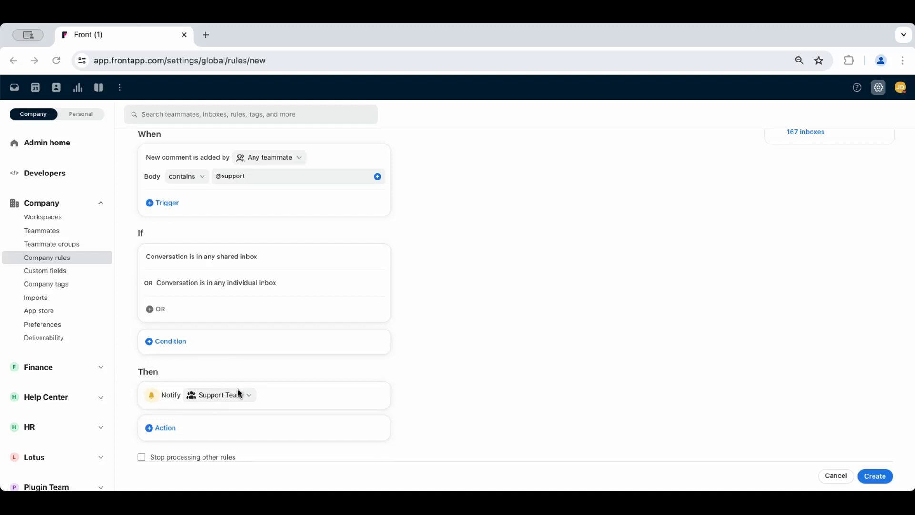
mouse_move(234, 400)
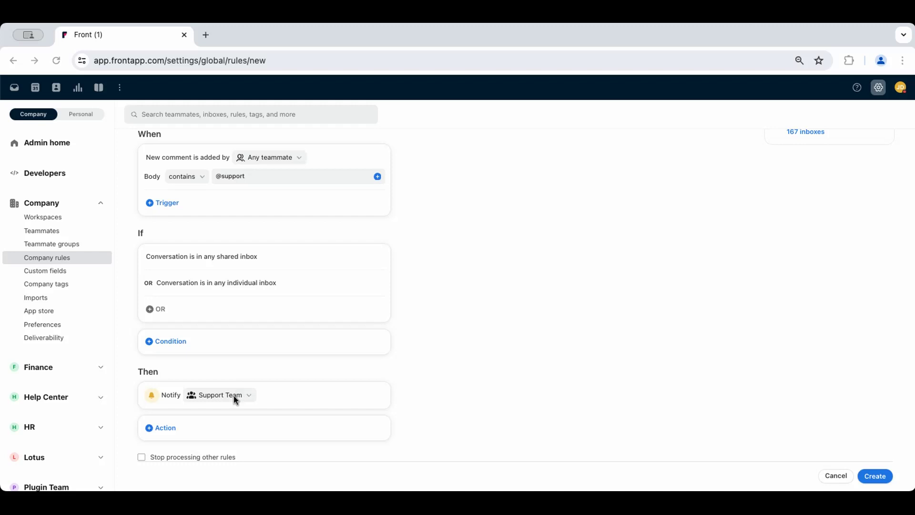